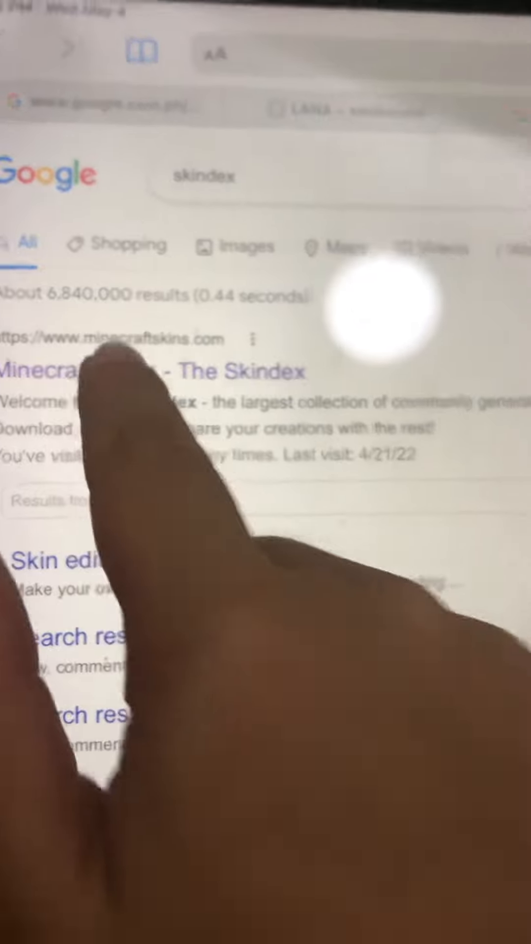
Open the 'Minecraft Skins - The Skindex' result to reach the galaxy boy skins grid
{"action": "left_click", "coordinate": [151, 370]}
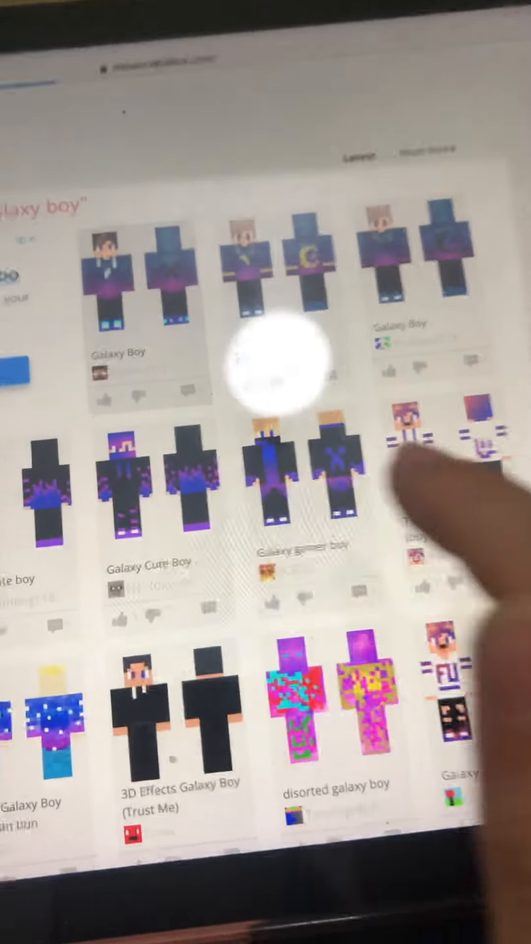
{"action": "scroll", "scroll_direction": "up", "scroll_amount": 3}
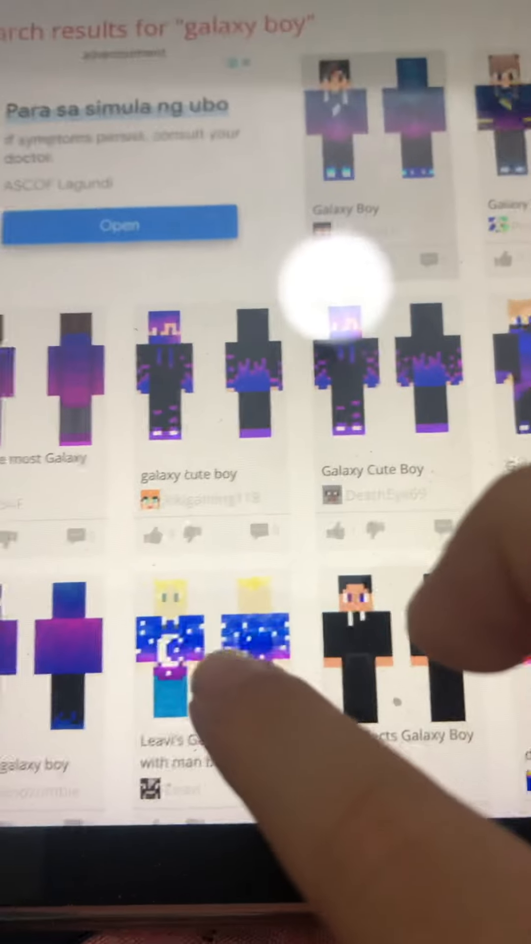
{"action": "scroll", "scroll_direction": "down", "scroll_amount": 3}
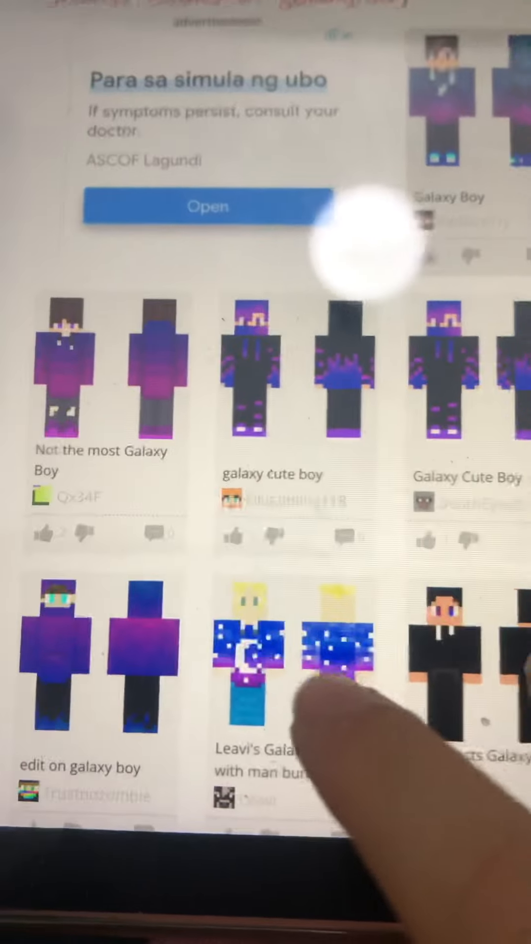